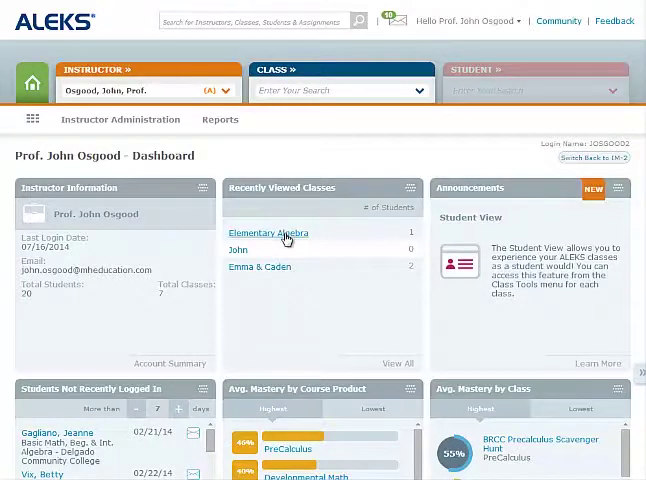
Step: Enter the Elementary Algebra class and show its Resources list via Class Administration
{"action": "left_click", "coordinate": [268, 232]}
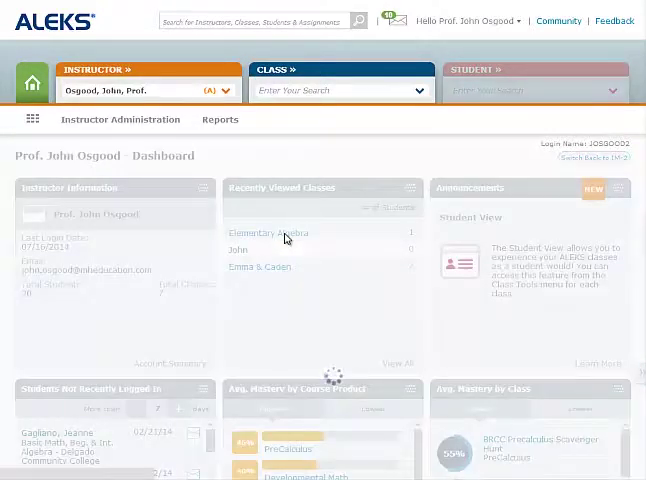
{"action": "left_click", "coordinate": [264, 232]}
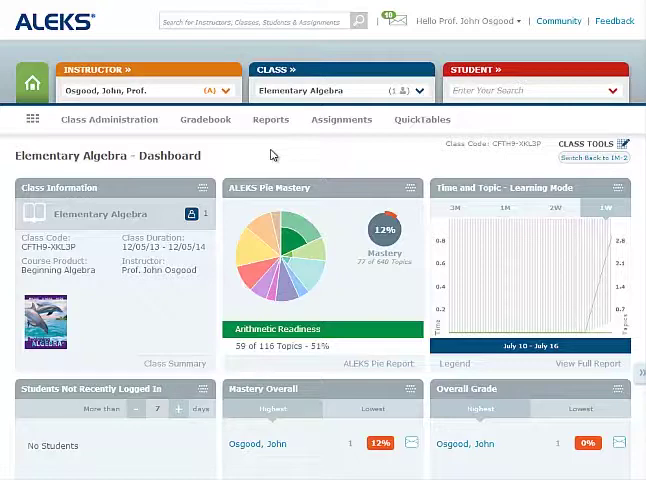
{"action": "left_click", "coordinate": [588, 144]}
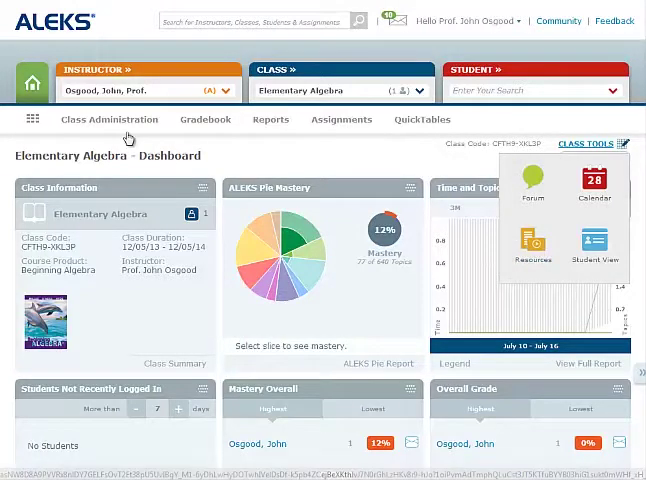
{"action": "left_click", "coordinate": [108, 120]}
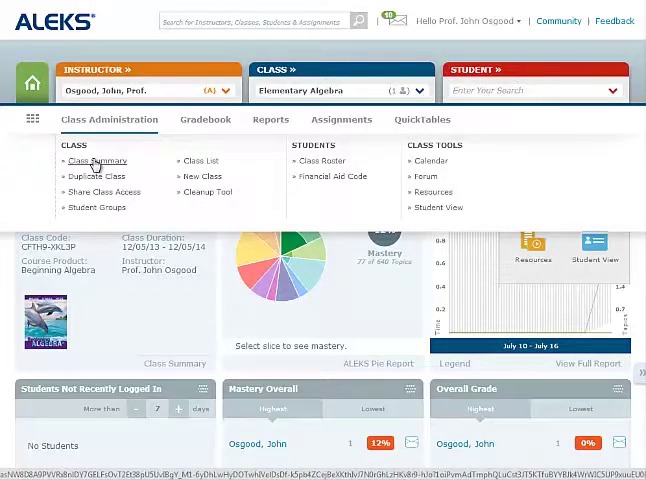
{"action": "left_click", "coordinate": [432, 192]}
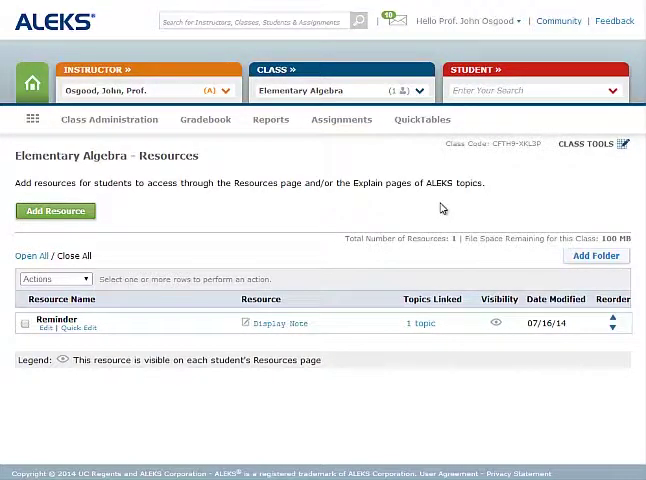
{"action": "mouse_move", "coordinate": [56, 218]}
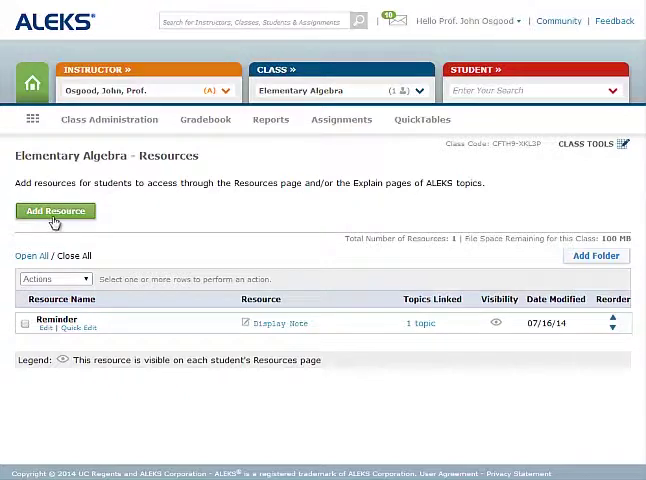
Step: Add a resource named 'Class Notes - Lesson 3' with the class notes .docx file attached
{"action": "left_click", "coordinate": [56, 212]}
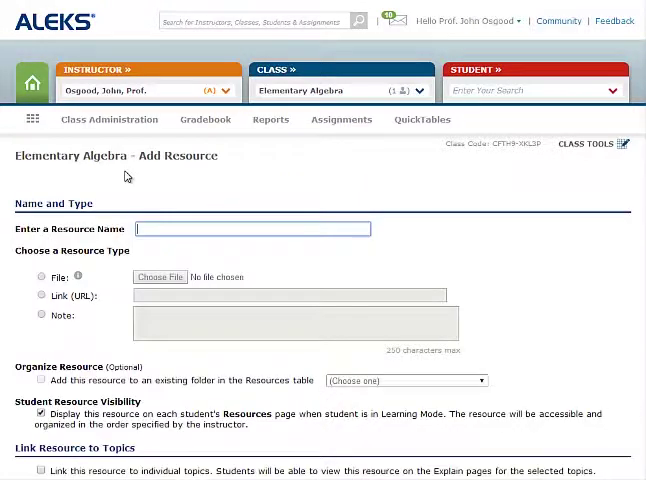
{"action": "left_click", "coordinate": [252, 228]}
{"action": "type", "text": "Class Notes - Lesson 3"}
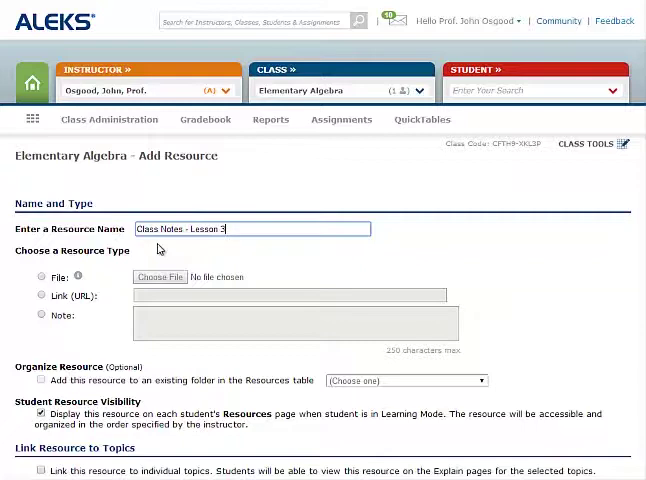
{"action": "mouse_move", "coordinate": [104, 292]}
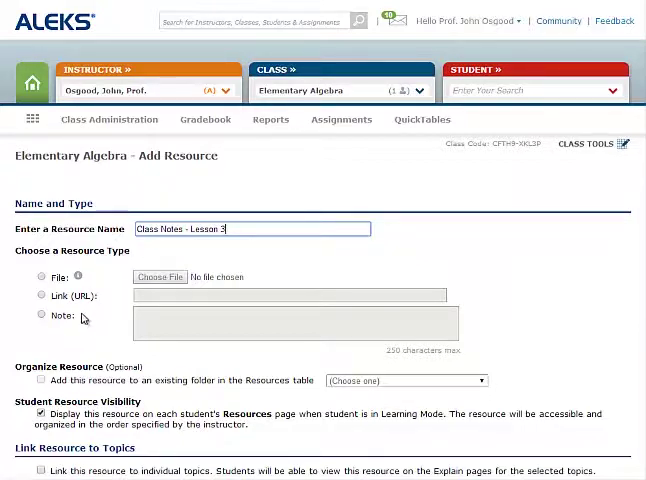
{"action": "left_click", "coordinate": [158, 276]}
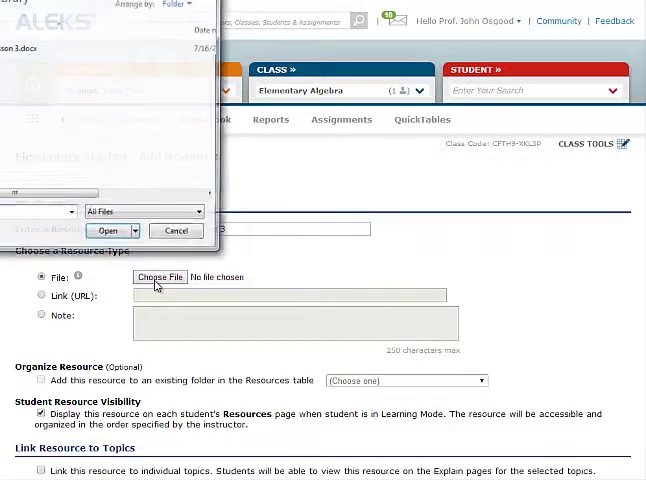
{"action": "left_click", "coordinate": [108, 232]}
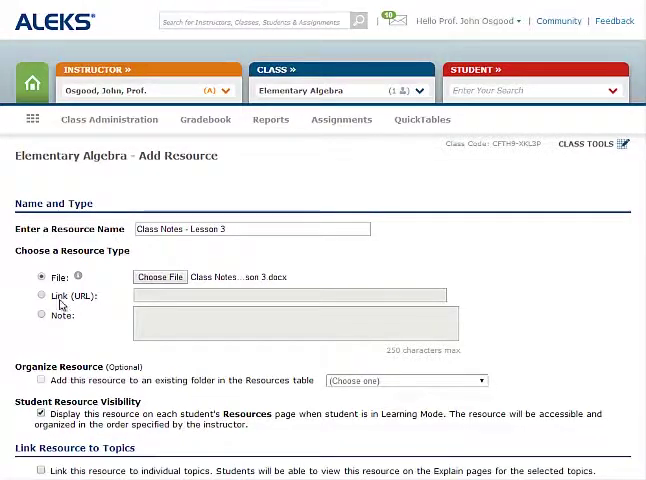
{"action": "mouse_move", "coordinate": [56, 344]}
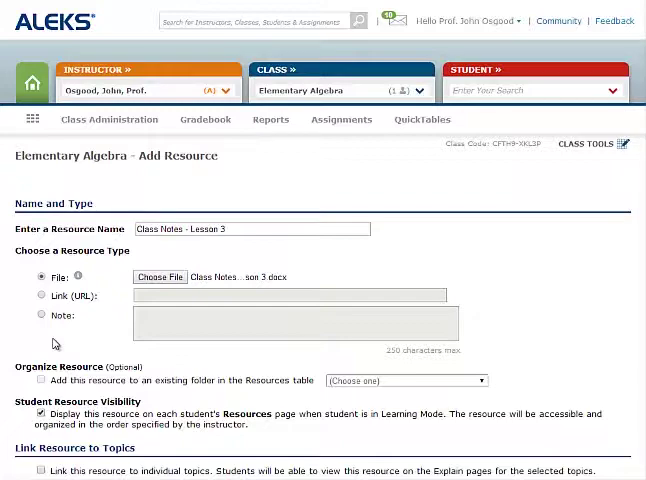
Step: Link the resource to 'Order of operations with whole numbers and grouping symbols' and save it
{"action": "scroll", "scroll_direction": "down", "scroll_amount": 3}
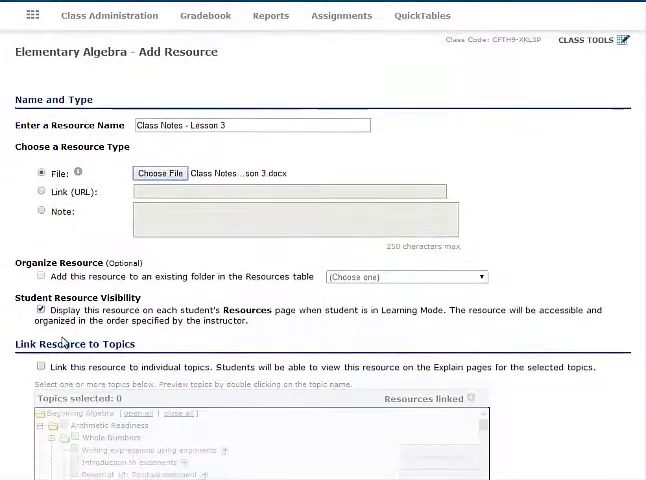
{"action": "scroll", "scroll_direction": "down", "scroll_amount": 3}
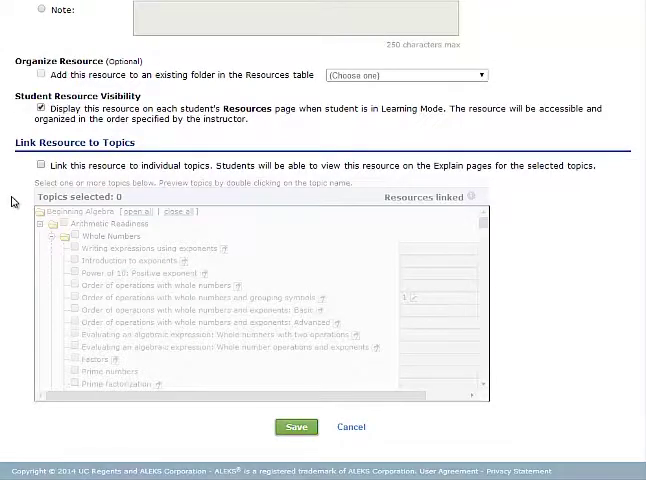
{"action": "left_click", "coordinate": [40, 164]}
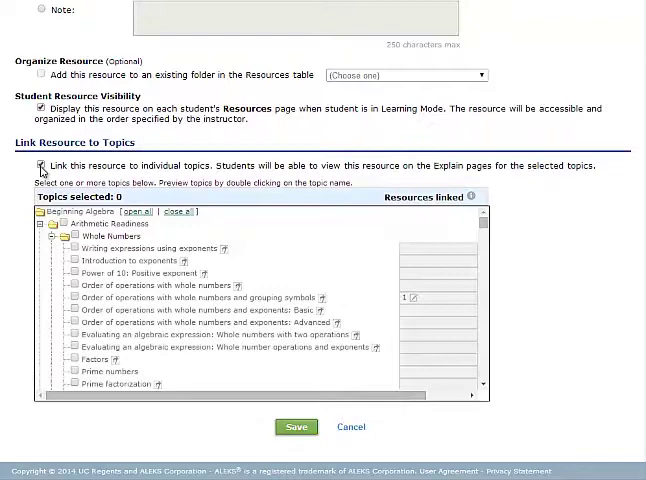
{"action": "left_click", "coordinate": [42, 166]}
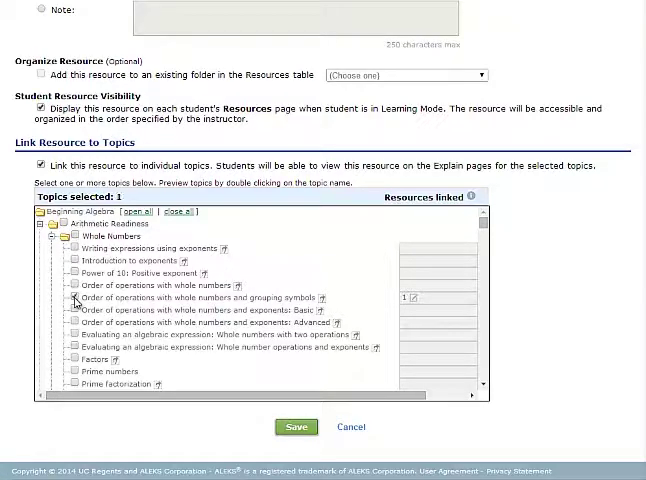
{"action": "left_click", "coordinate": [70, 296]}
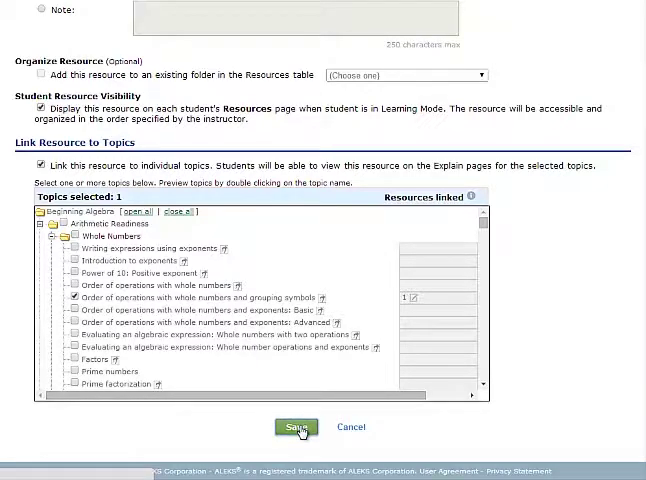
{"action": "left_click", "coordinate": [296, 428]}
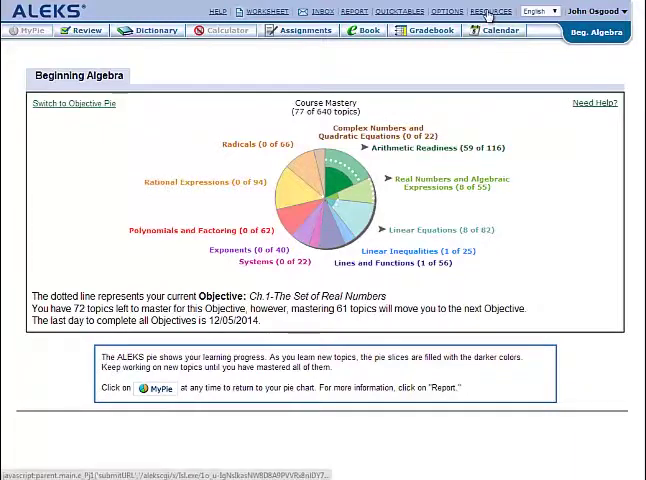
Step: In Student View, confirm an order-of-operations problem's Explain page lists 'Class Notes - Lesson 3'
{"action": "left_click", "coordinate": [492, 12]}
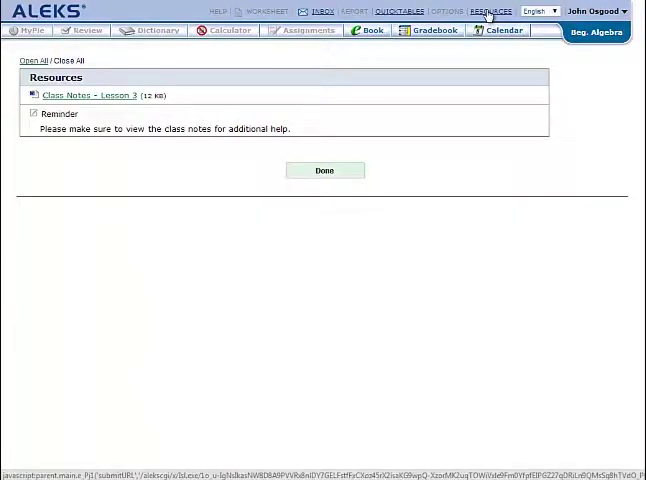
{"action": "left_click", "coordinate": [324, 170]}
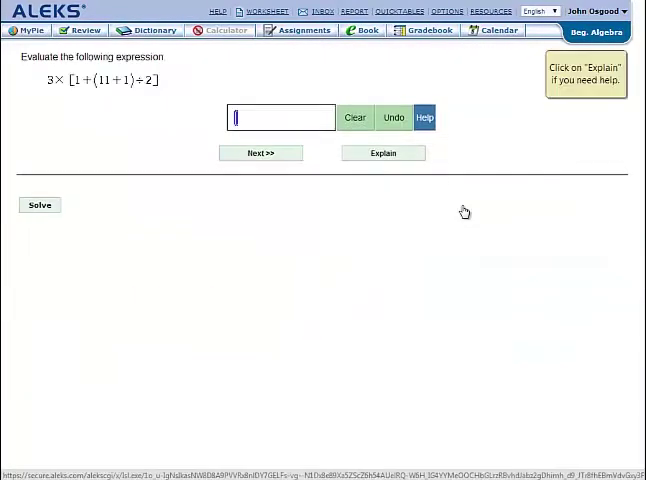
{"action": "left_click", "coordinate": [384, 152]}
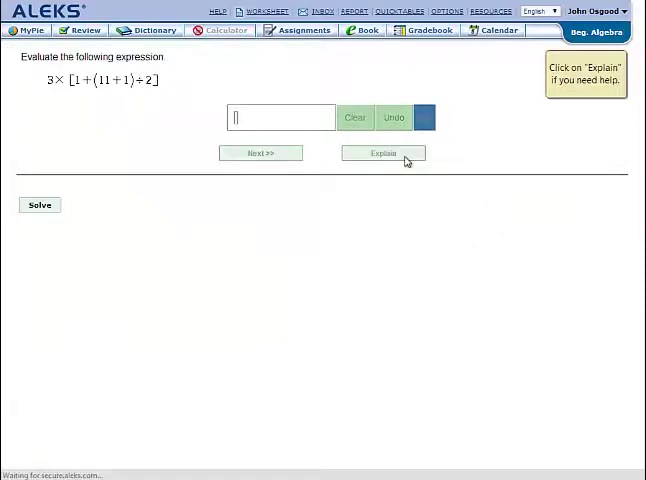
{"action": "left_click", "coordinate": [384, 152]}
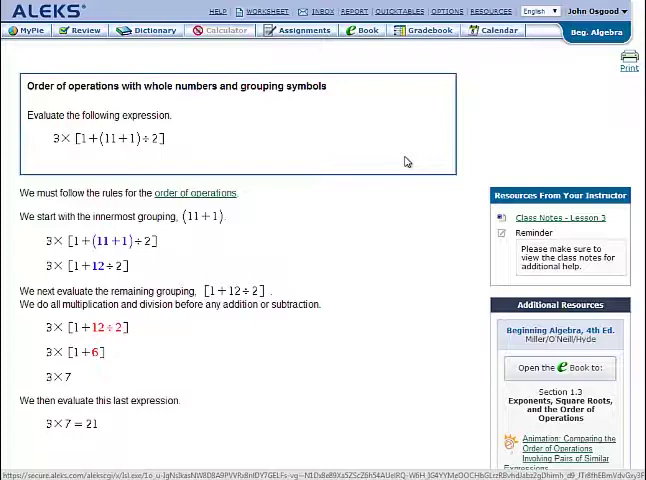
{"action": "mouse_move", "coordinate": [438, 190]}
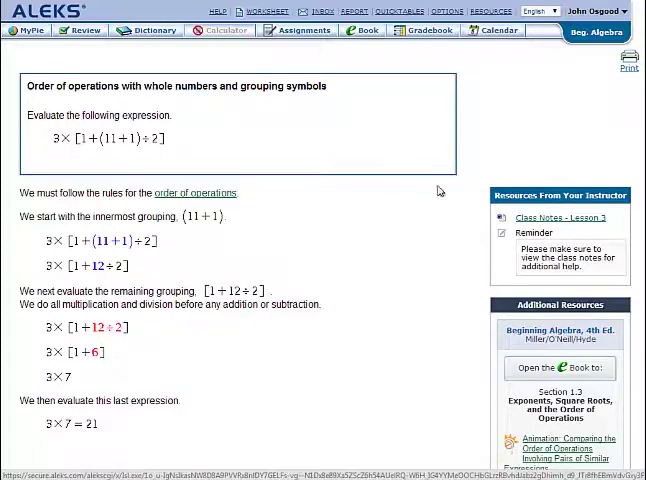
{"action": "mouse_move", "coordinate": [478, 220]}
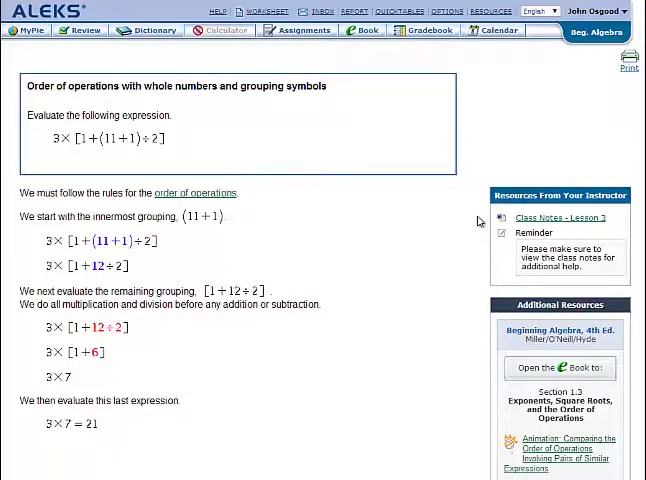
{"action": "mouse_move", "coordinate": [500, 258]}
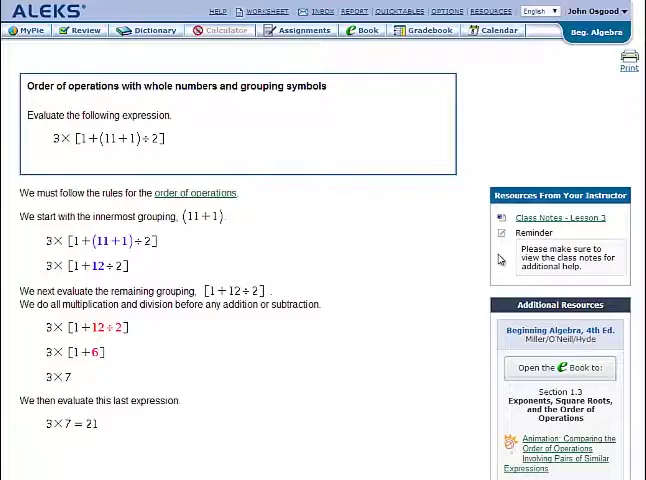